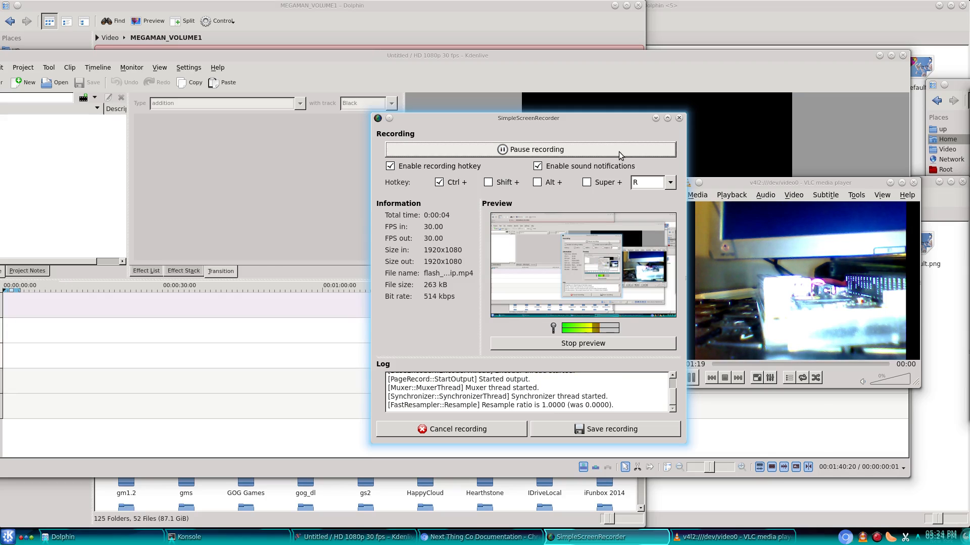
mouse_move(816, 188)
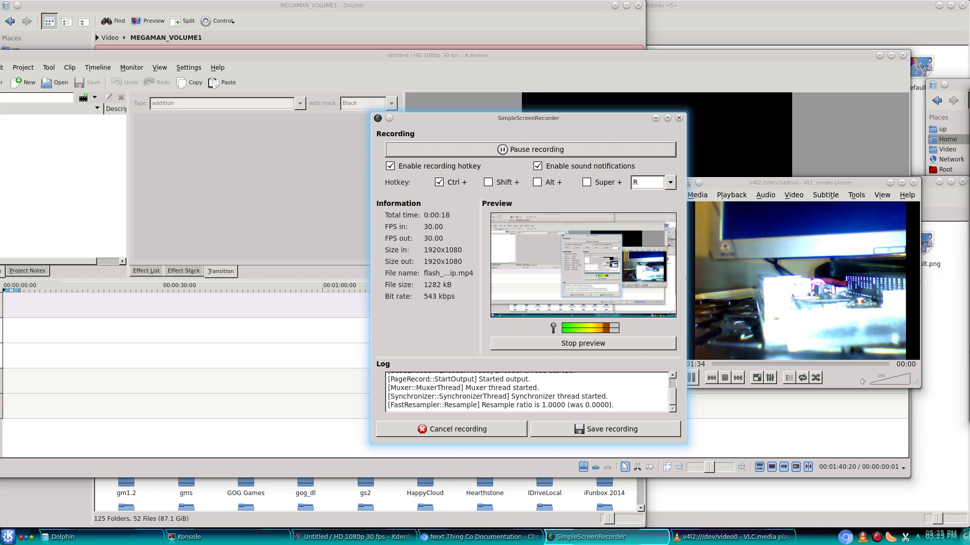
mouse_move(784, 189)
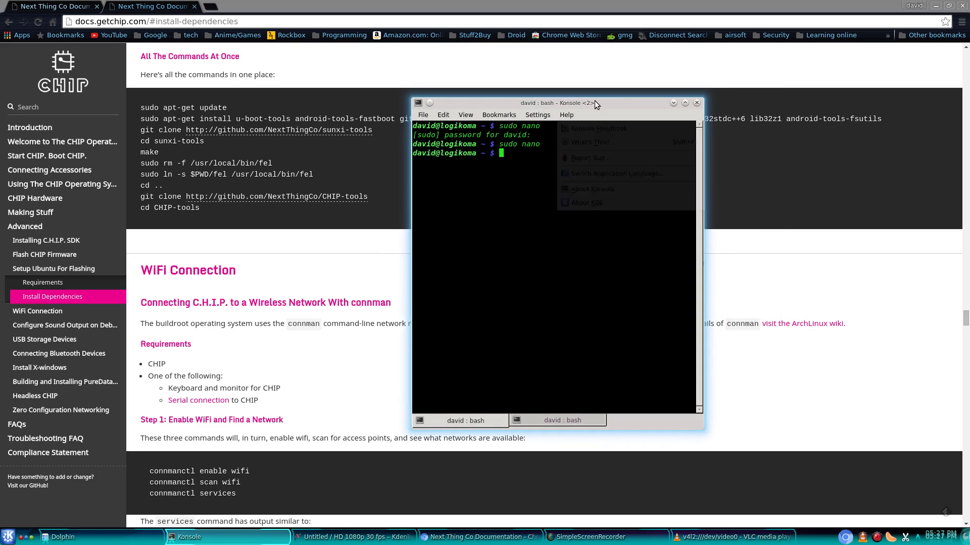
Step: List USB devices with lsusb around reconnecting the CHIP, revealing new entry 1f3a:efe8
type("lss")
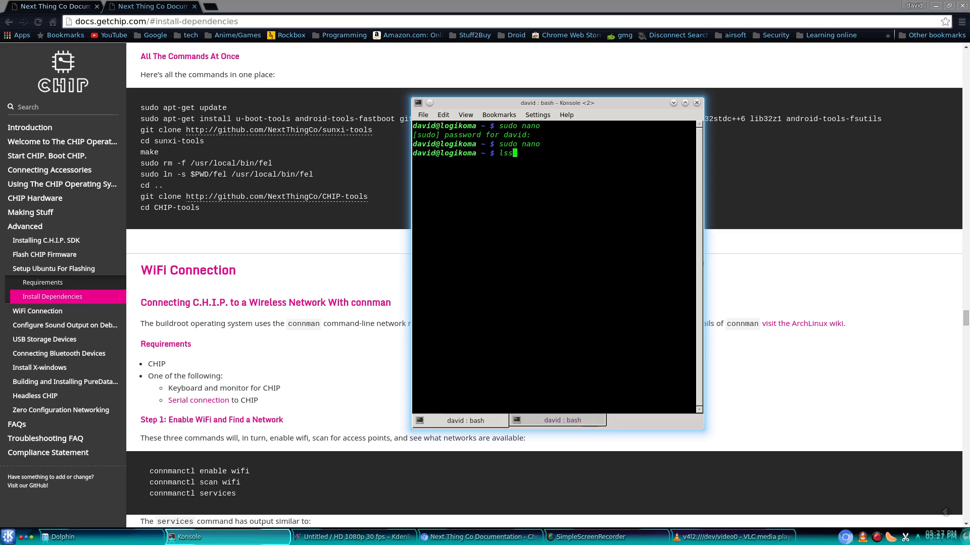
key("Return")
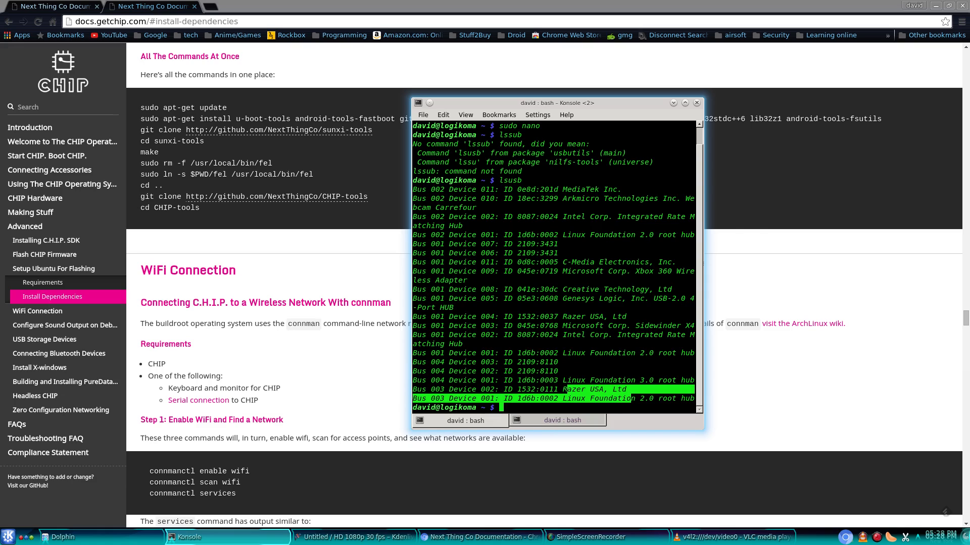
left_click(733, 536)
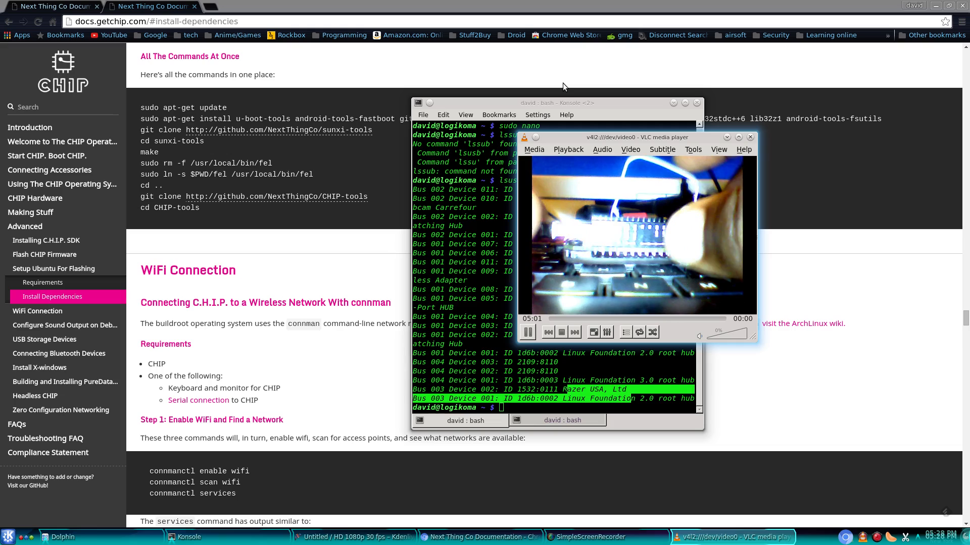
mouse_move(77, 4)
type("lsusb")
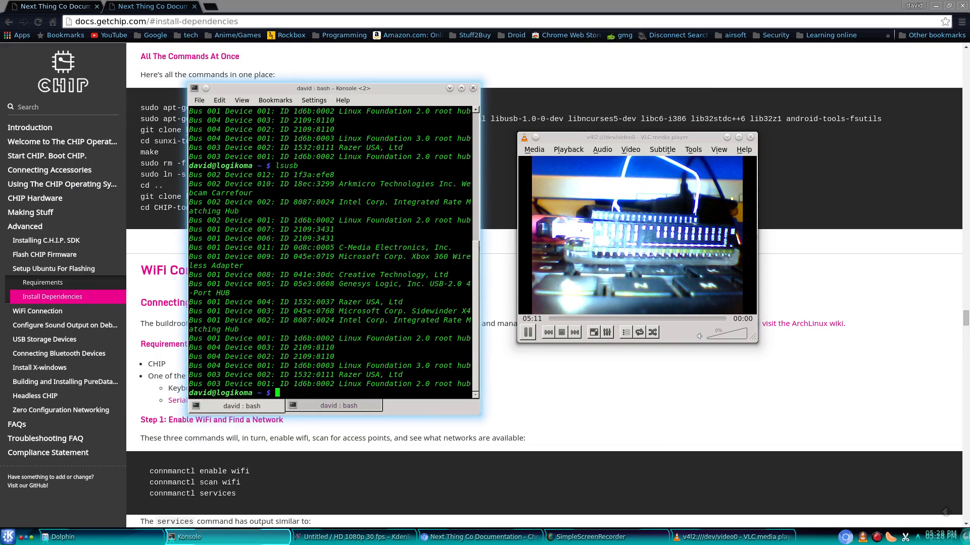
mouse_move(400, 422)
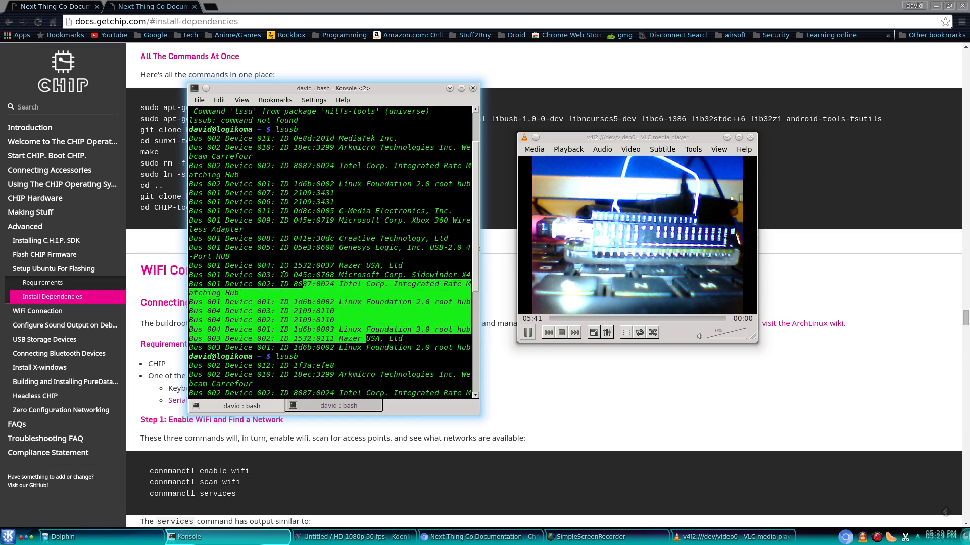
scroll("down", 3)
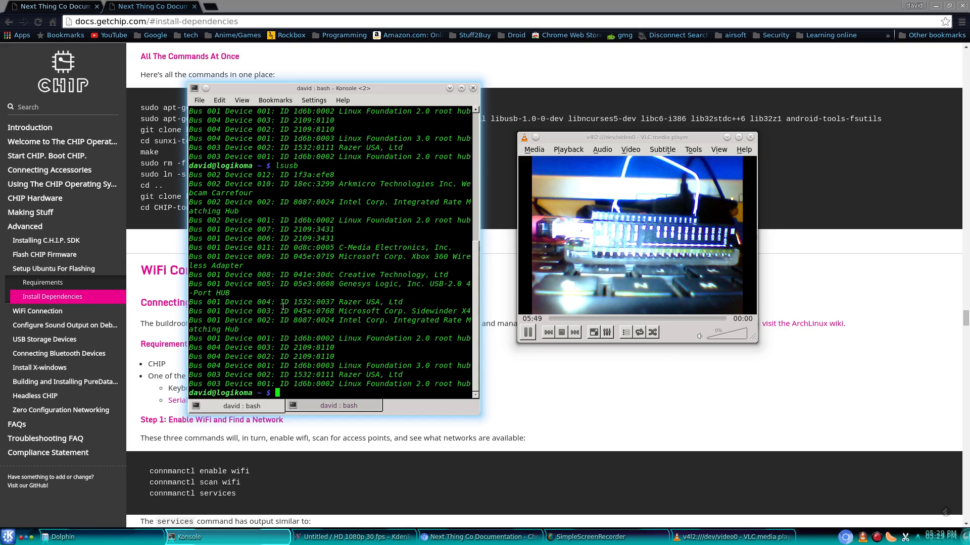
type("clea")
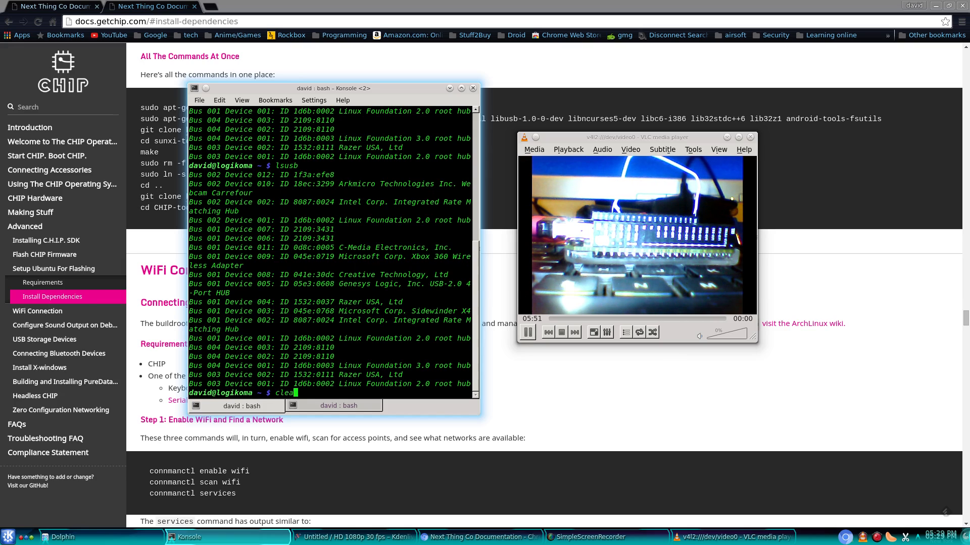
Step: Clear the Konsole screen and move the webcam window out of the way
key("Return")
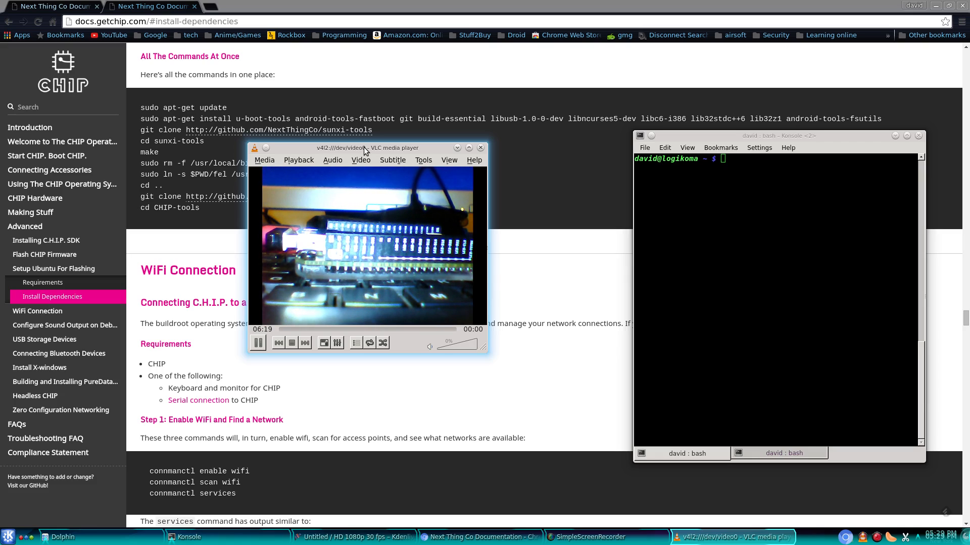
left_click(468, 148)
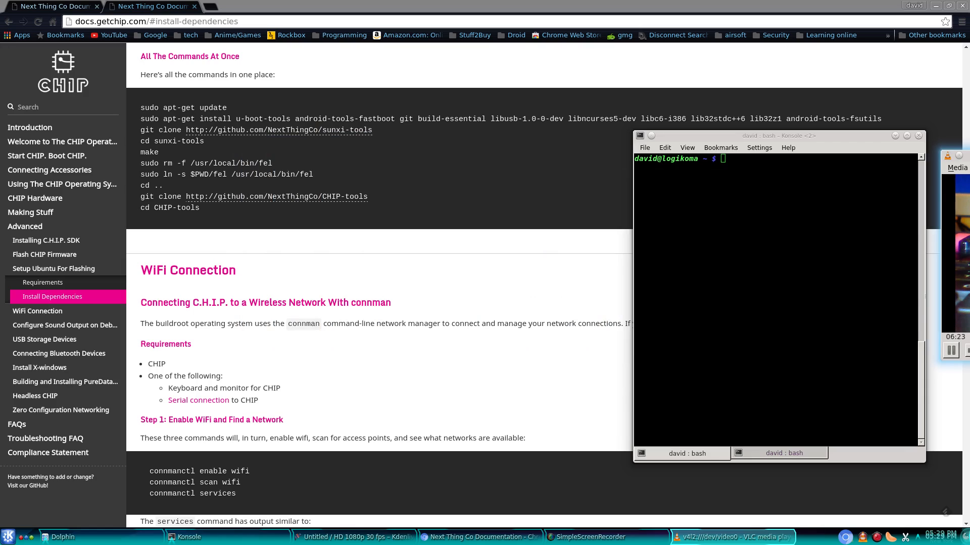
mouse_move(571, 154)
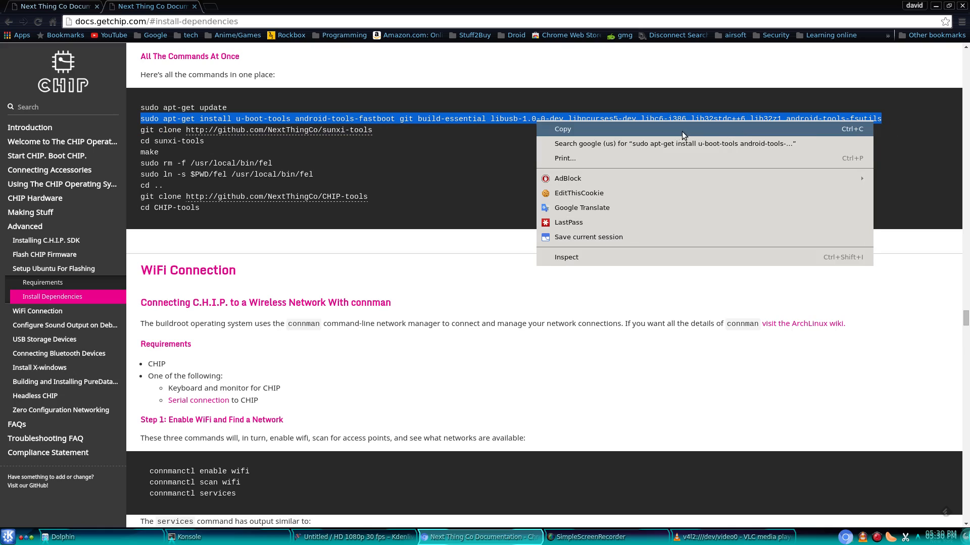
Step: Install u-boot-tools, android-tools-fastboot, git, build-essential and libusb via apt-get, confirming with y
left_click(562, 129)
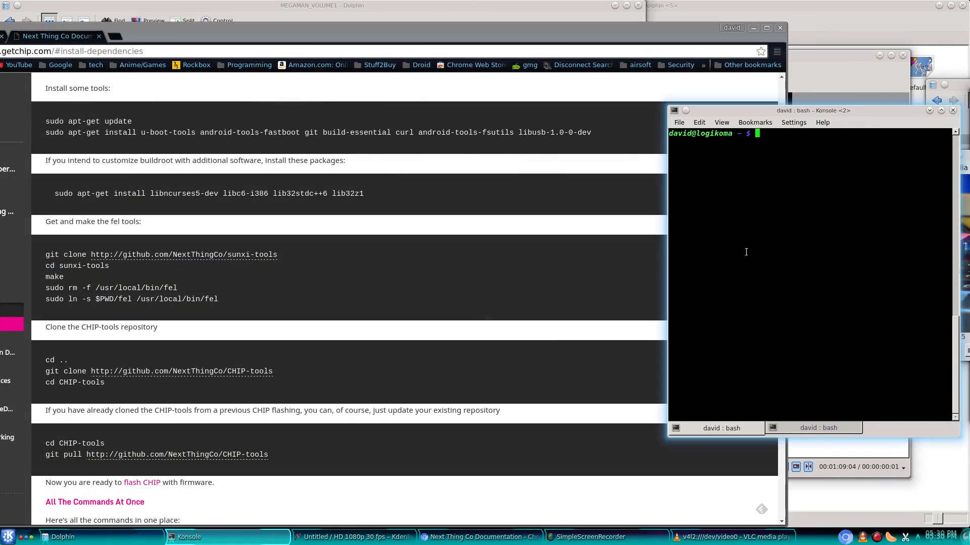
type("sudo apt-get install u-boot-tools android-tools-fastboot git build-essential libusb-1.0-0-dev libncurses5-dev libc6-i386 lib32stdc++6 lib32z1 android-tools-fsutils")
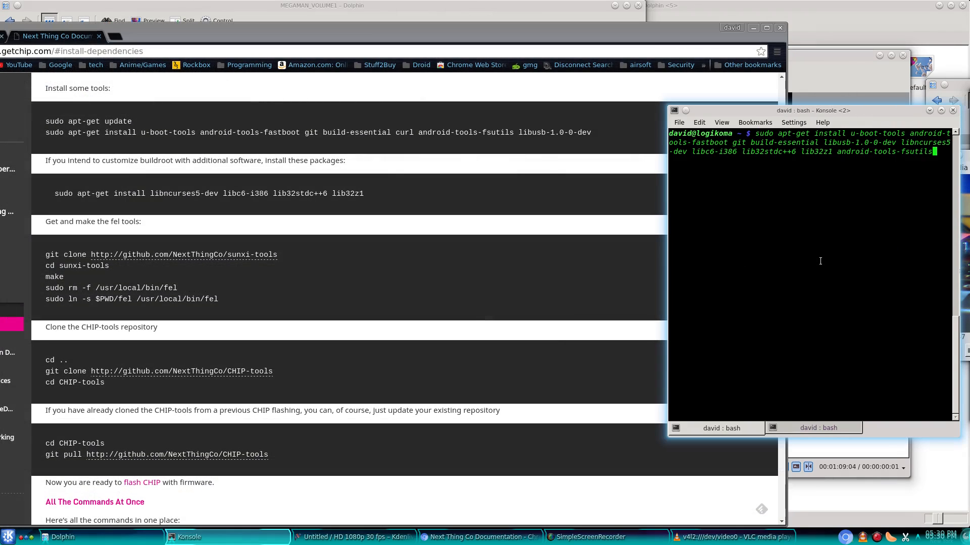
key("Return")
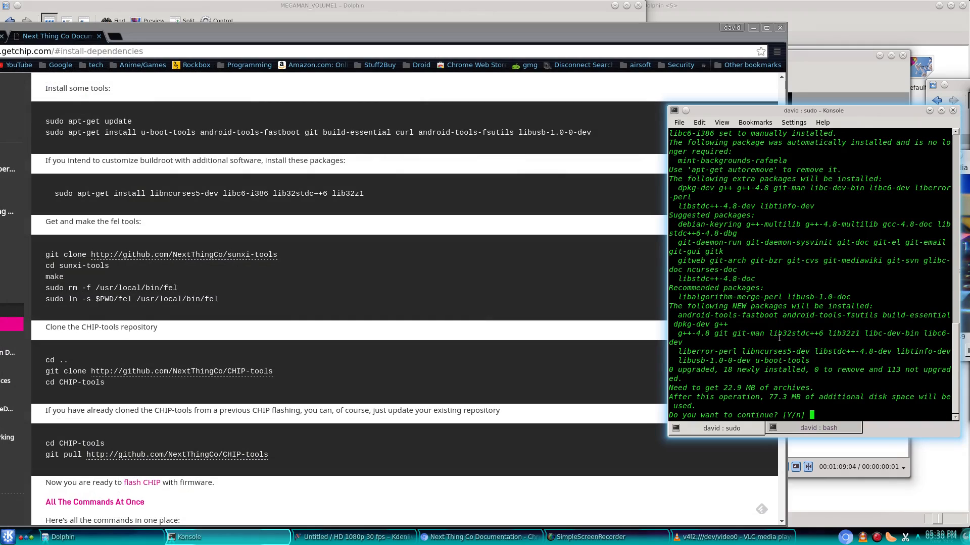
mouse_move(830, 210)
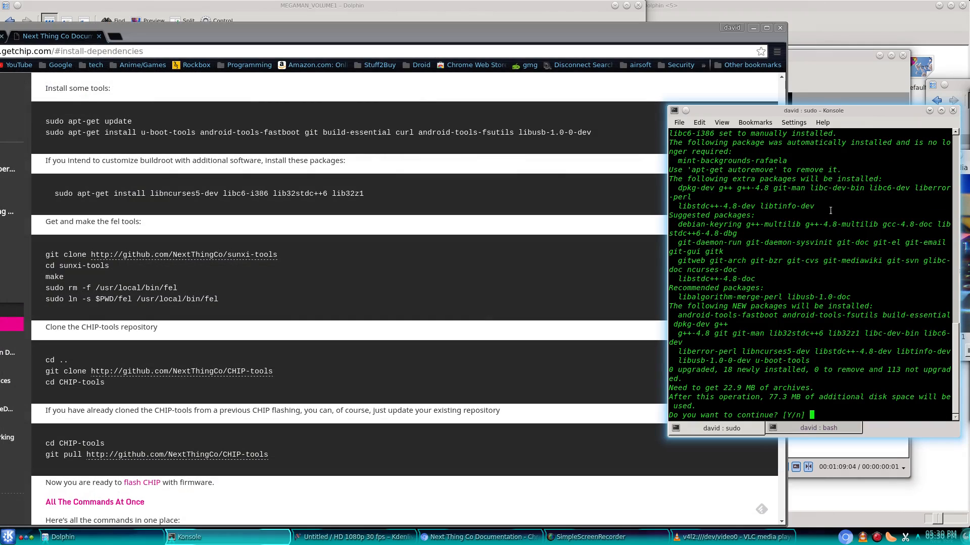
type("y")
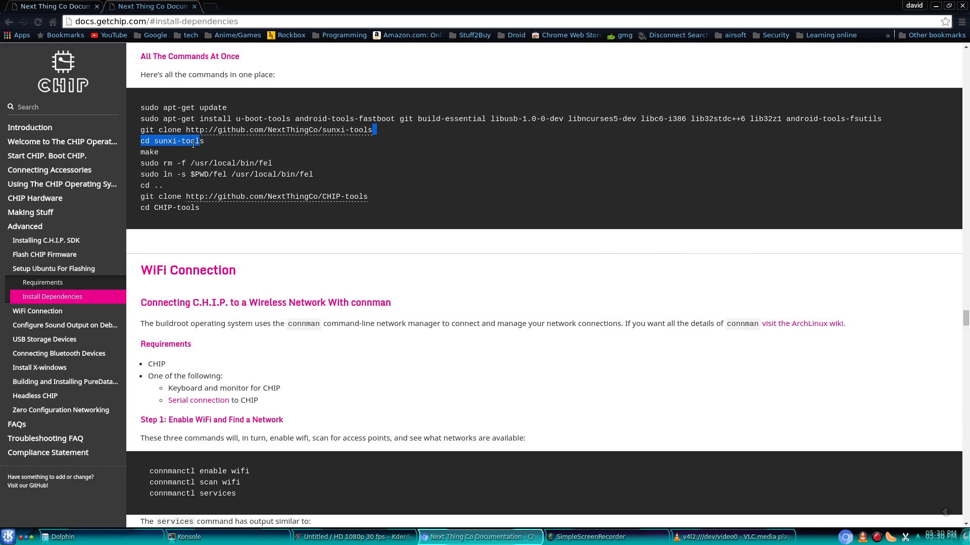
Step: Paste and run the git clone command for sunxi-tools in Konsole
right_click(256, 129)
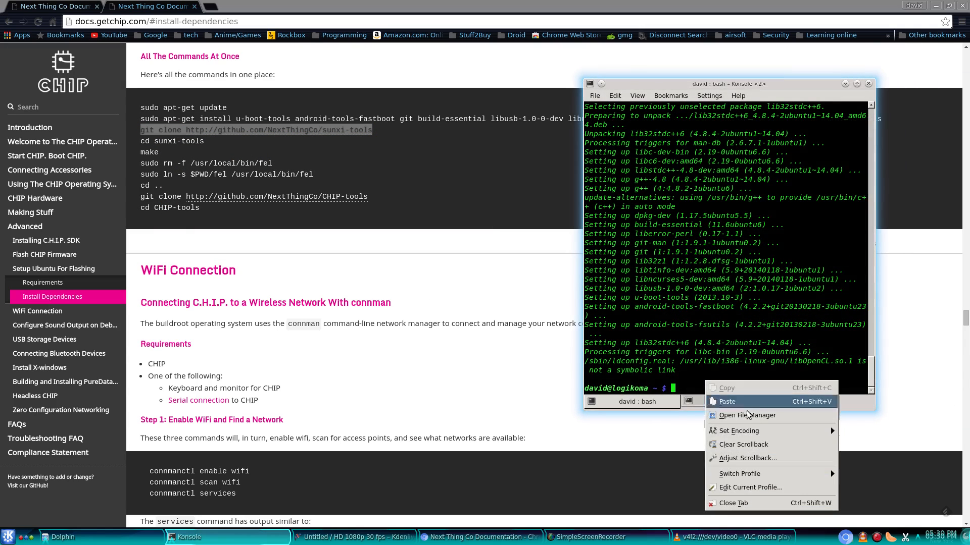
left_click(725, 401)
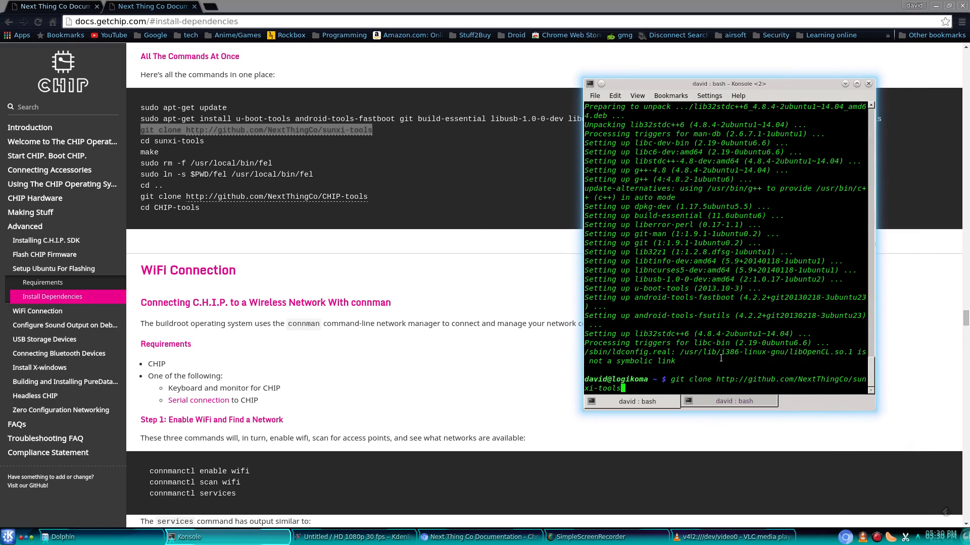
key("Return")
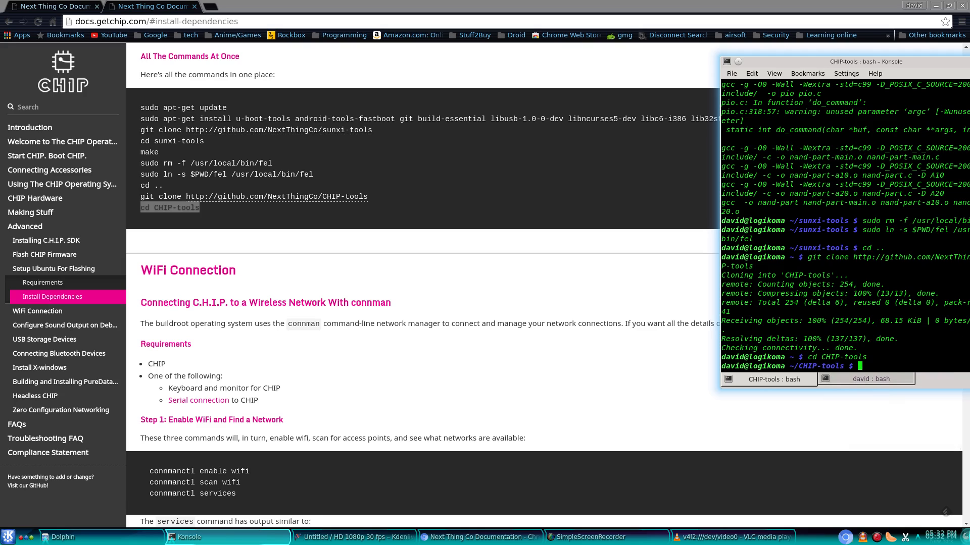
Step: List the CHIP-tools scripts and open the Flash CHIP Firmware docs page
type("ls")
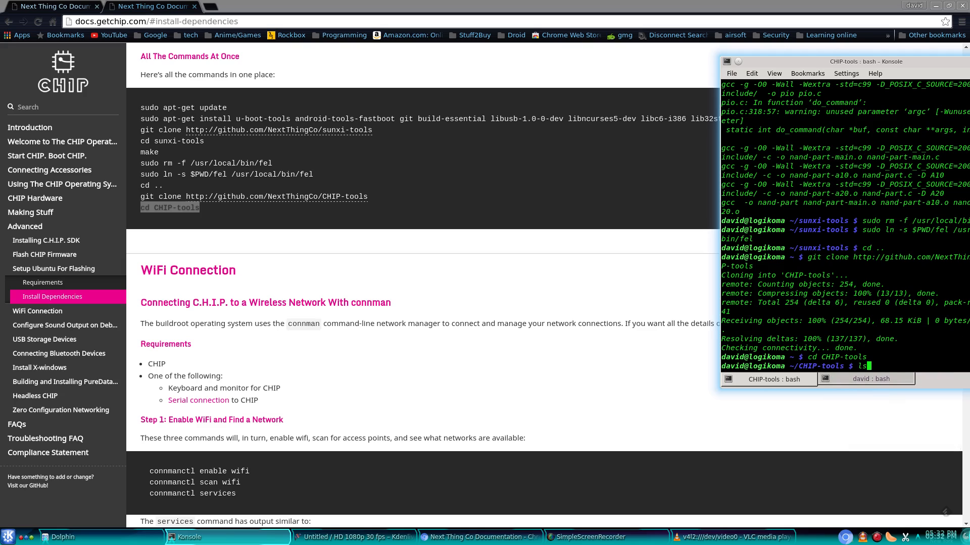
key("Return")
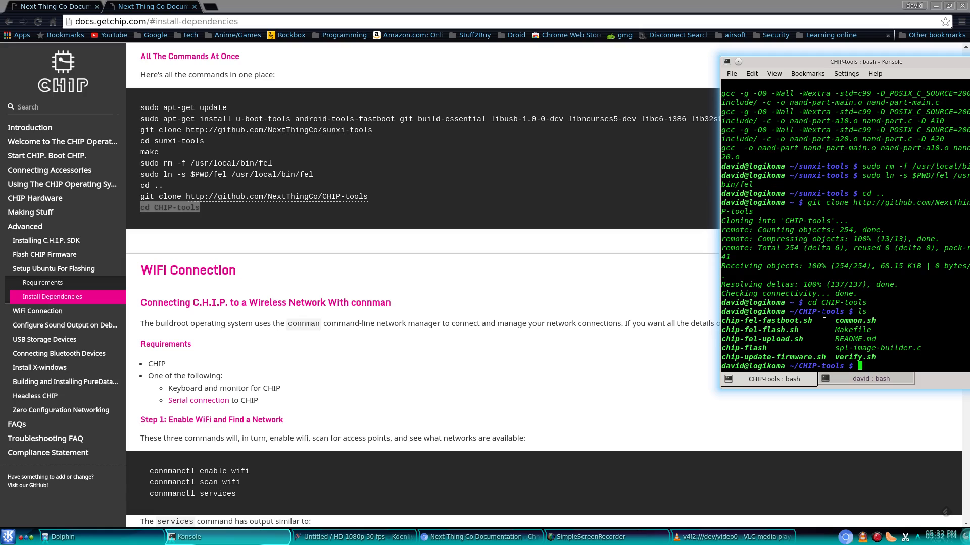
mouse_move(85, 19)
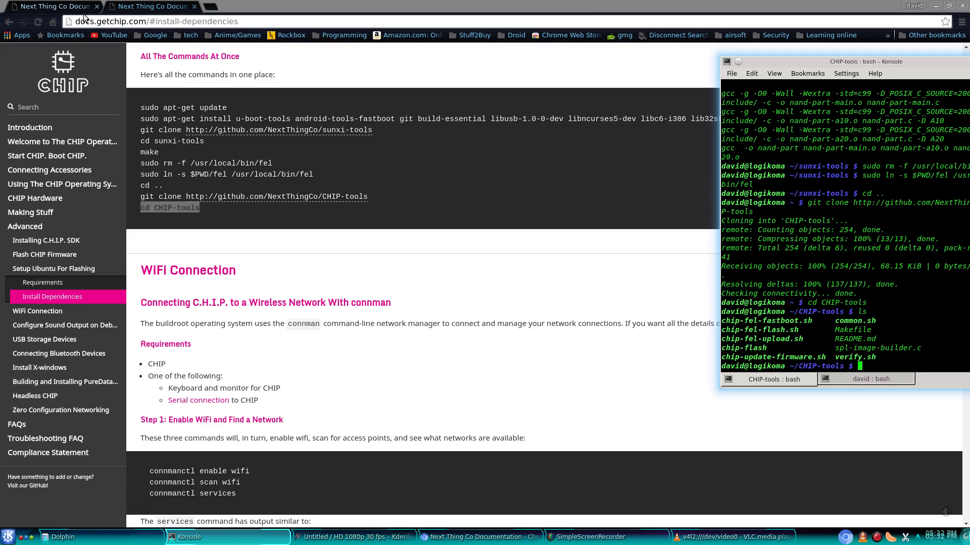
left_click(44, 254)
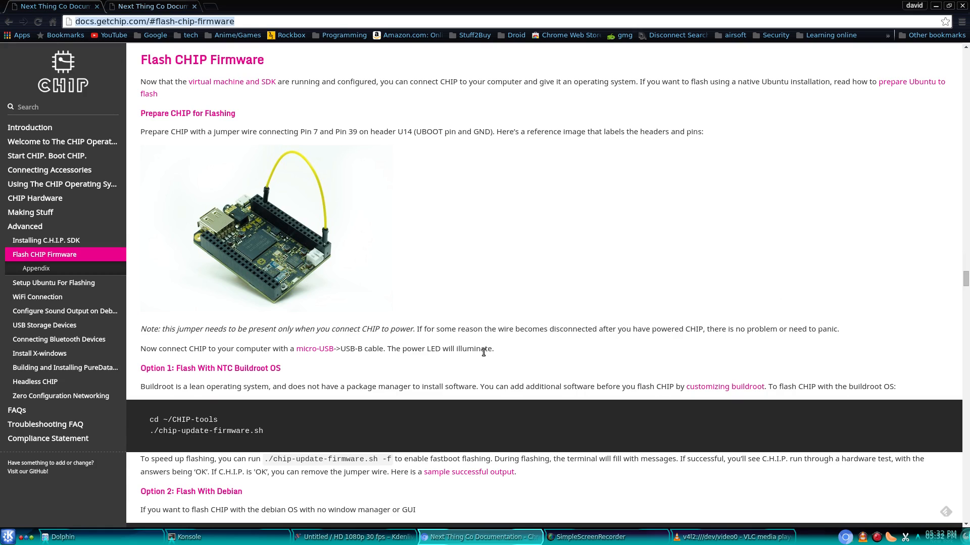
Step: Scroll to the Option 2 Debian command ./chip-update-firmware.sh -d -f, checking webcam and recorder
scroll("down", 3)
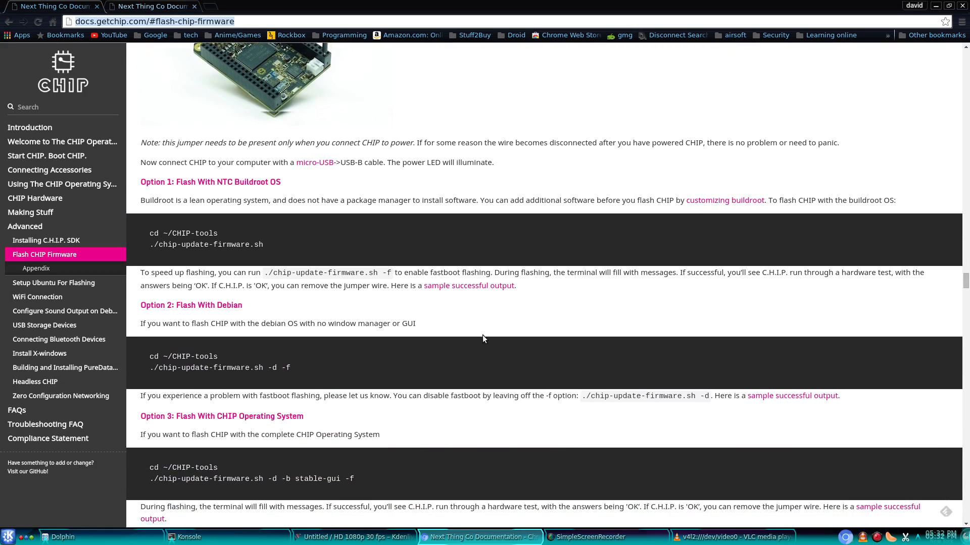
scroll("down", 3)
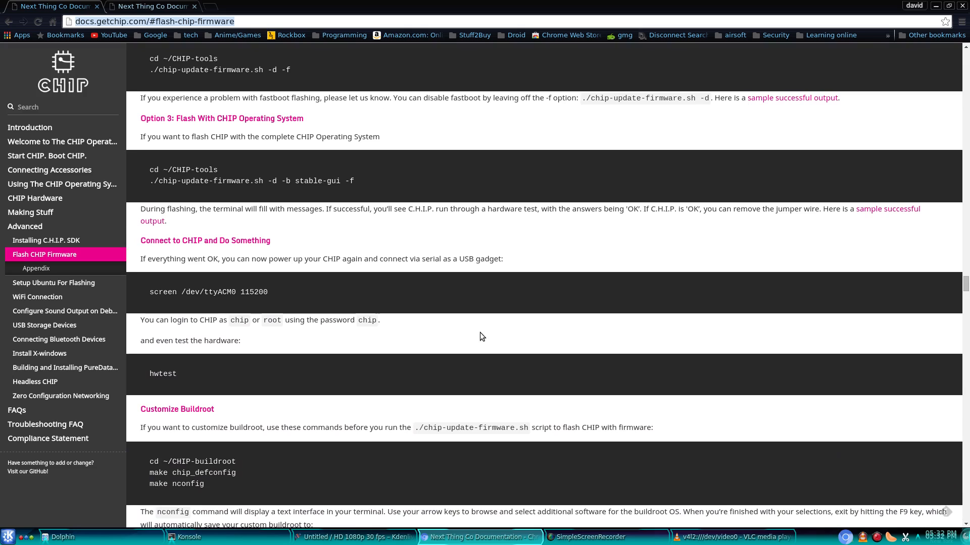
scroll("down", 3)
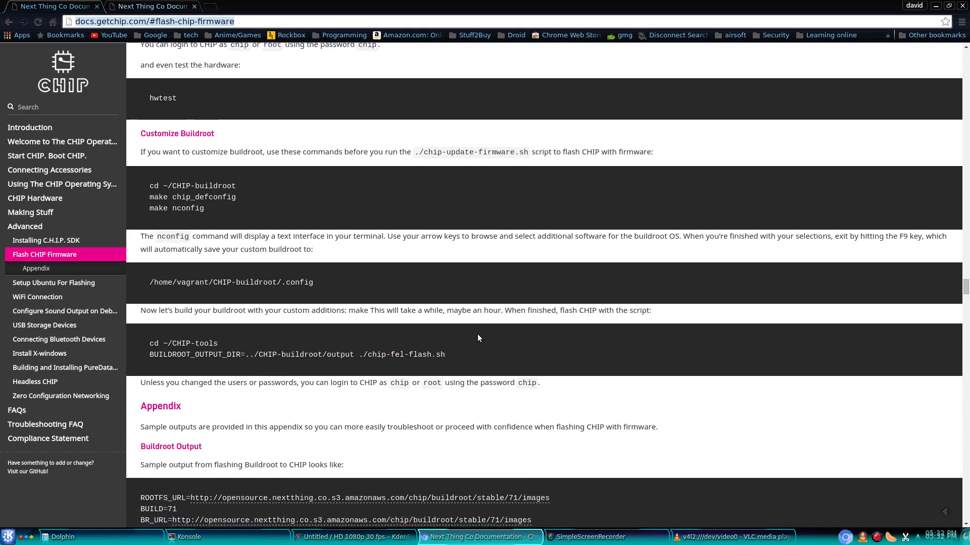
scroll("down", 3)
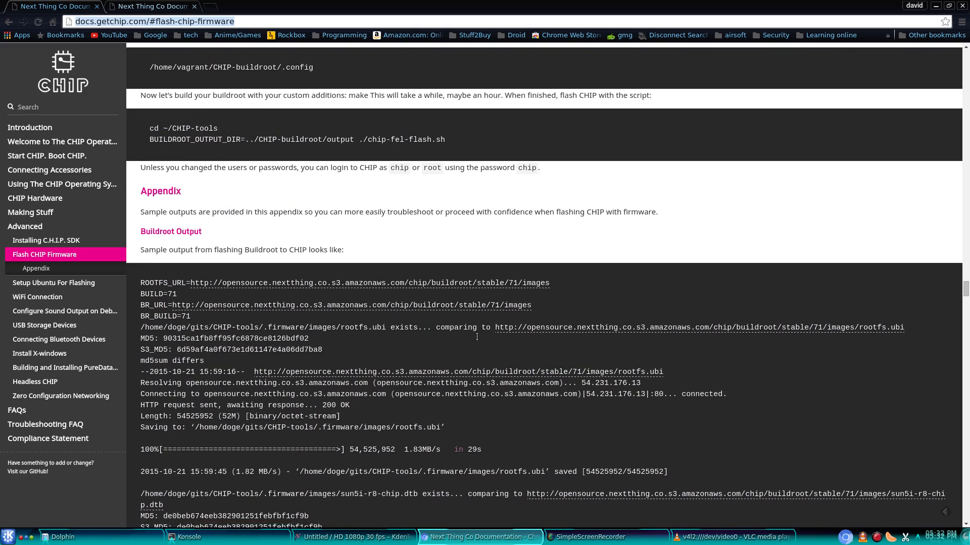
scroll("down", 3)
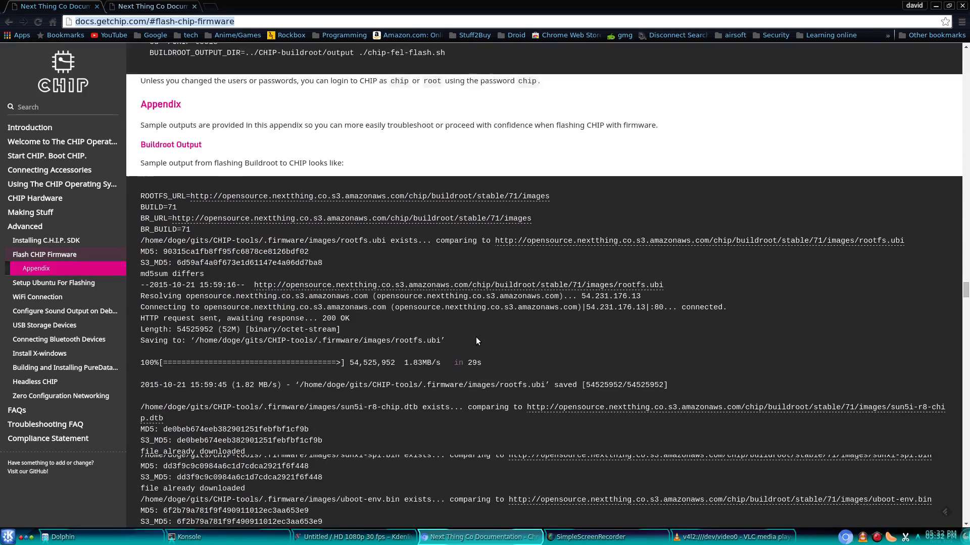
left_click(244, 6)
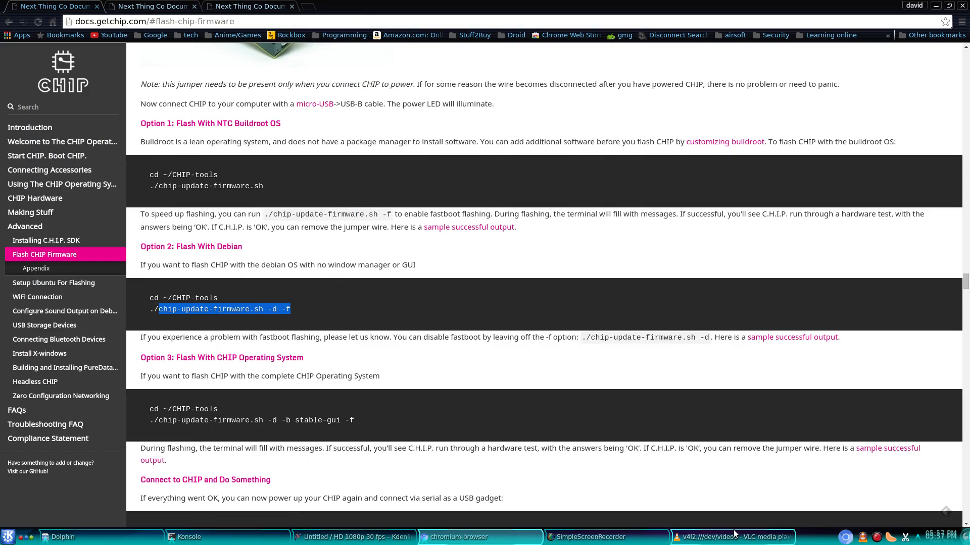
left_click(733, 537)
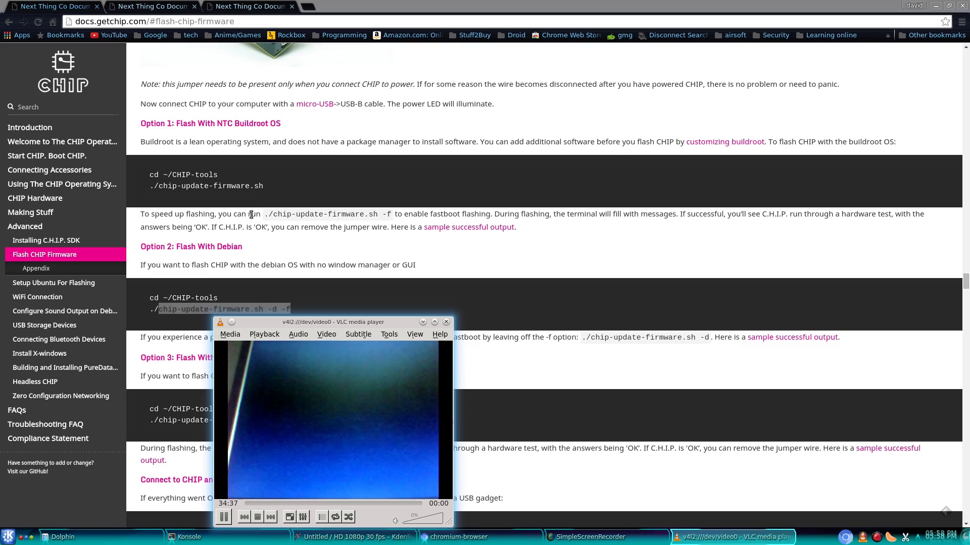
left_click(588, 536)
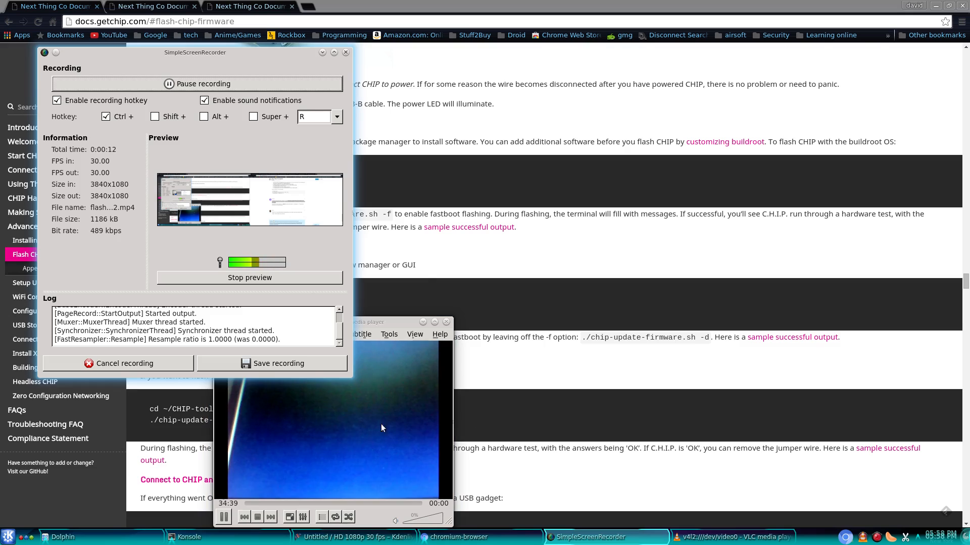
mouse_move(352, 536)
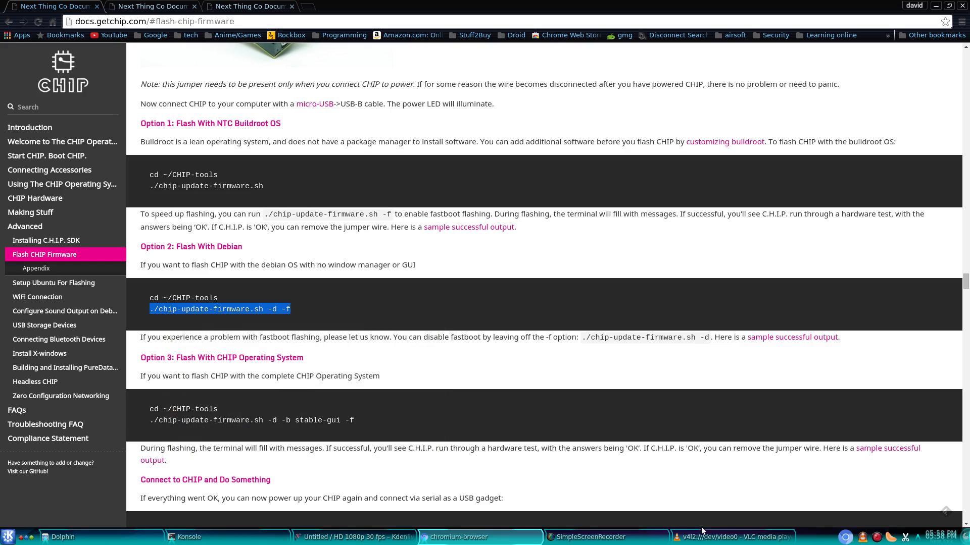
Step: Run ./chip-update-firmware.sh -d -f without sudo, then abort with Ctrl+C at the rm prompt
left_click(733, 537)
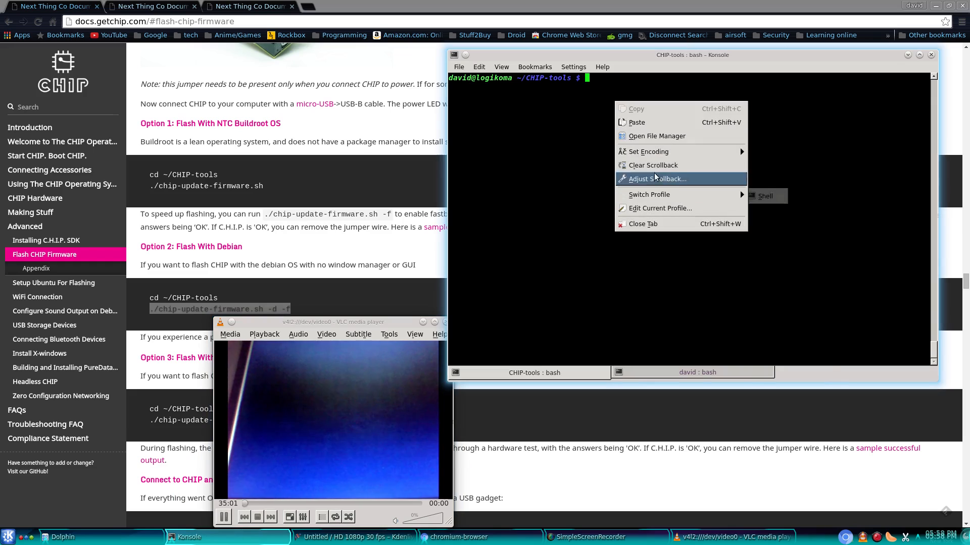
left_click(635, 122)
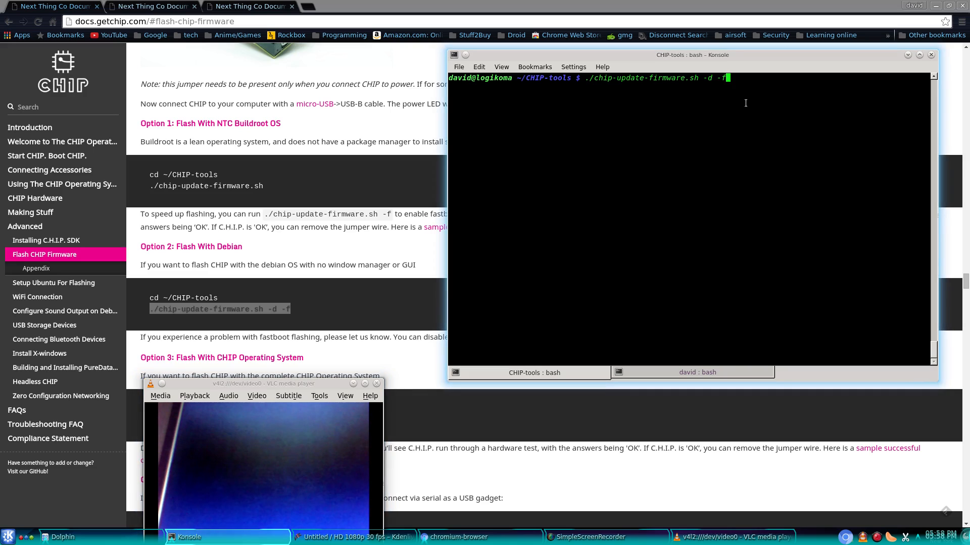
mouse_move(845, 124)
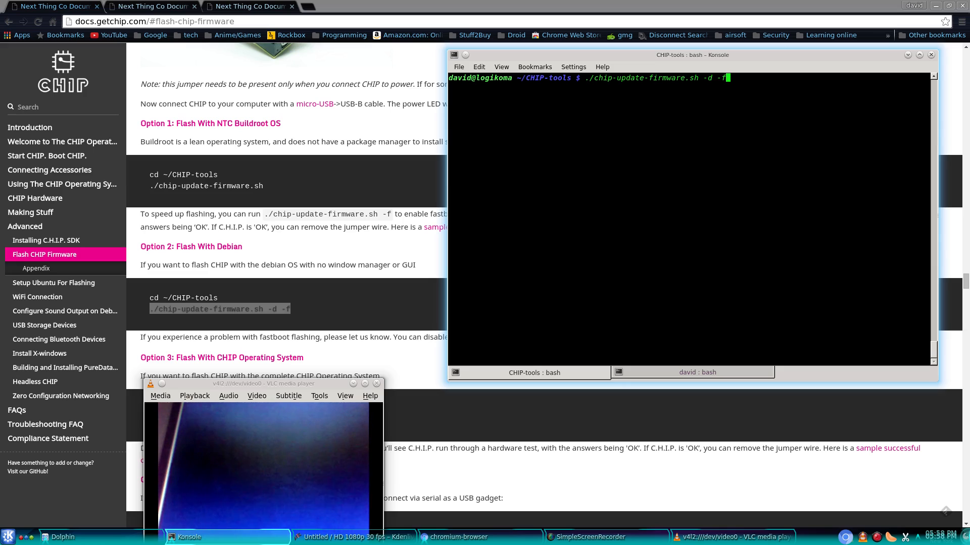
key("Return")
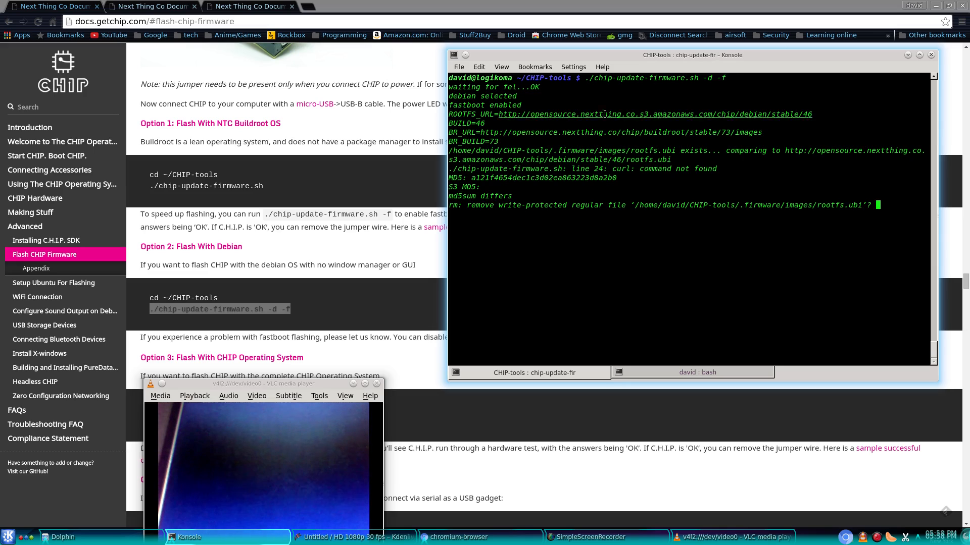
mouse_move(755, 159)
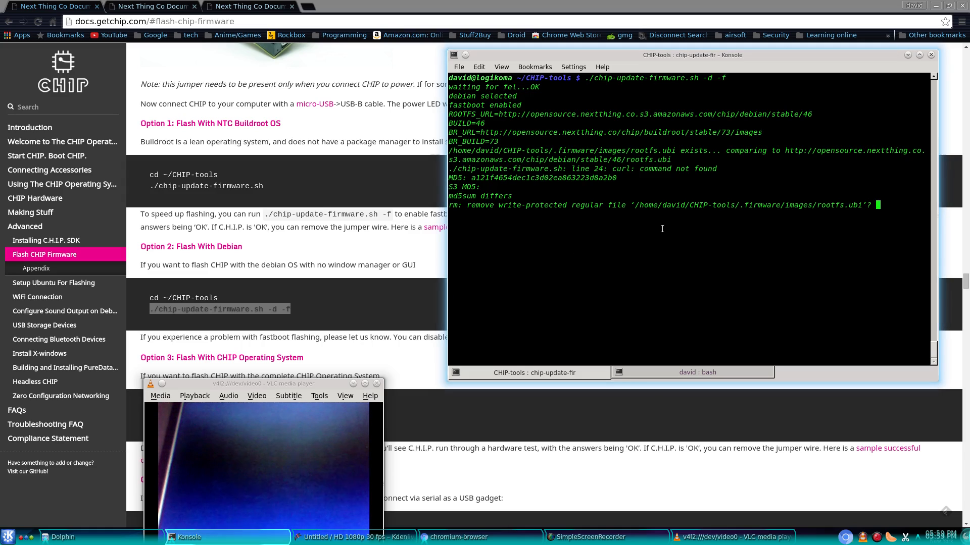
key("ctrl+c")
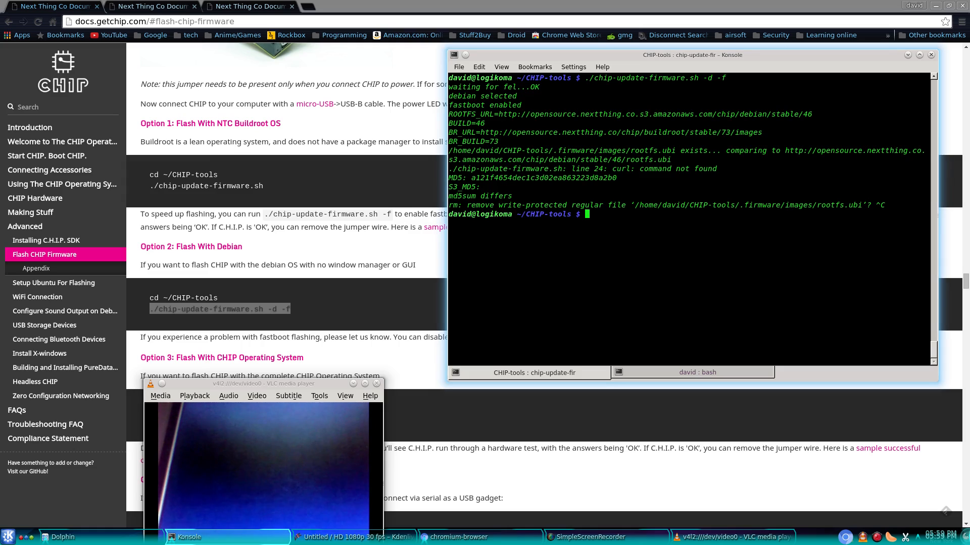
Step: Prefix the flashing command with sudo to rerun it as root
type("su")
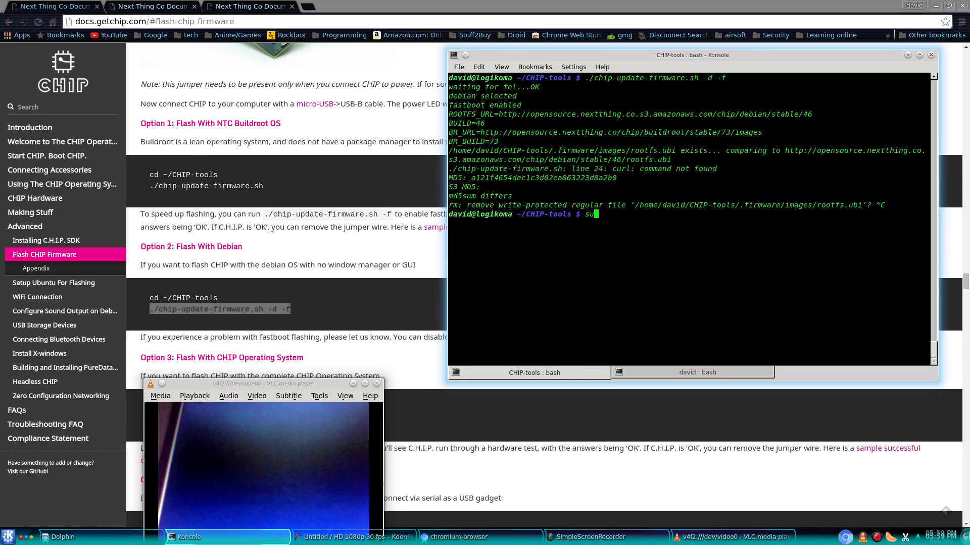
type("do")
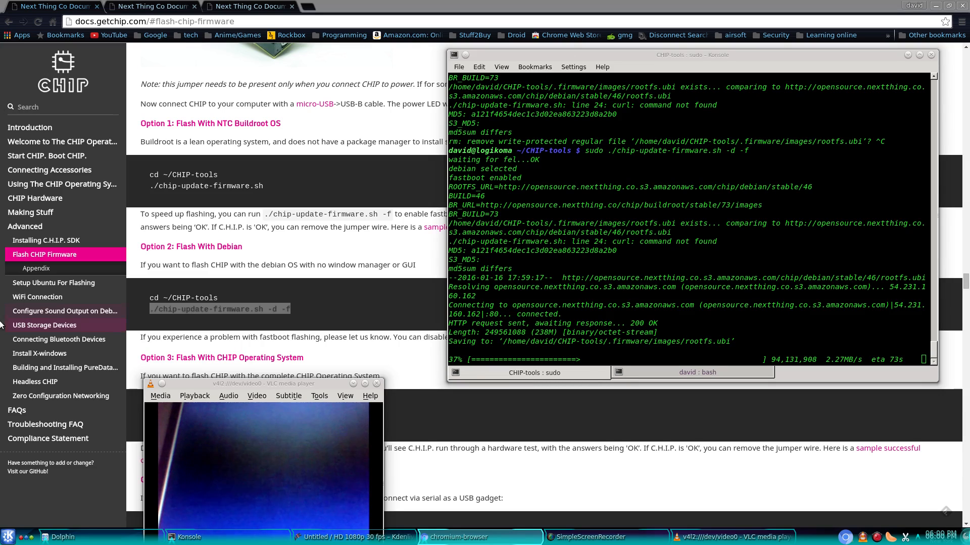
Step: Open the Install X-windows page, highlight the xfce4 sentence, and list open Konsole windows
left_click(39, 339)
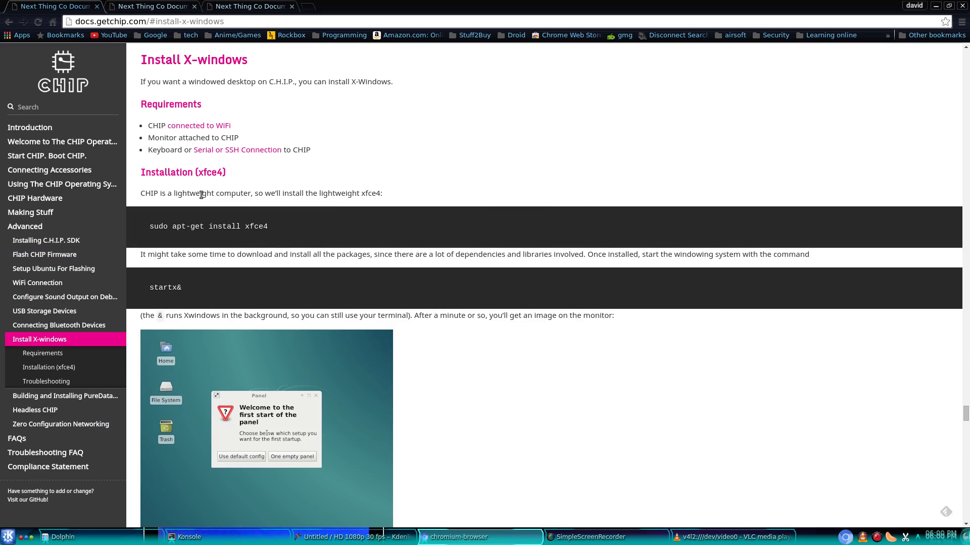
triple_click(261, 192)
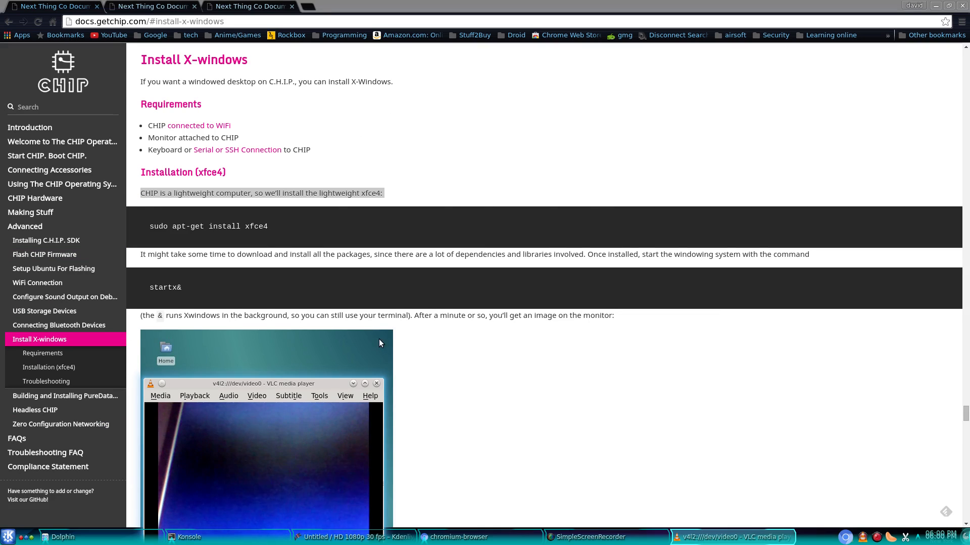
left_click(588, 537)
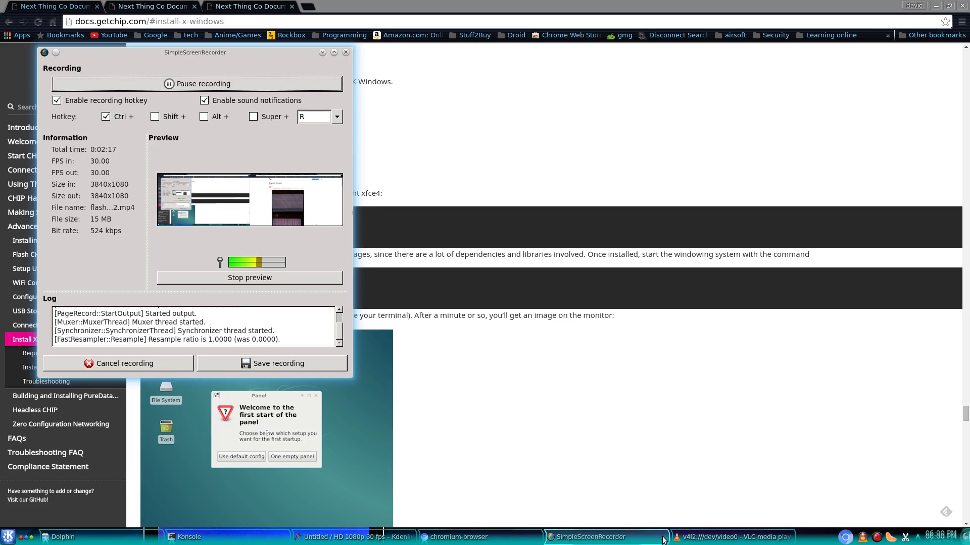
mouse_move(529, 519)
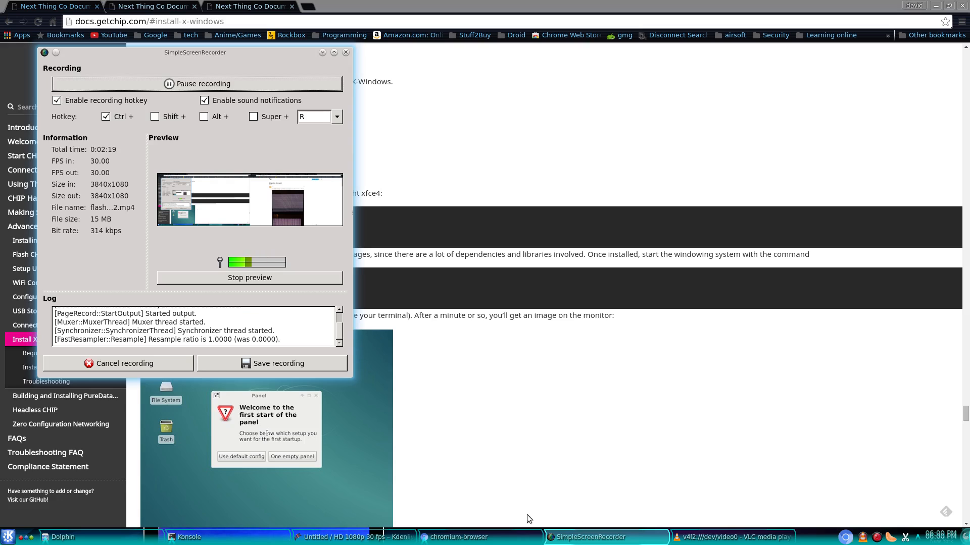
left_click(188, 536)
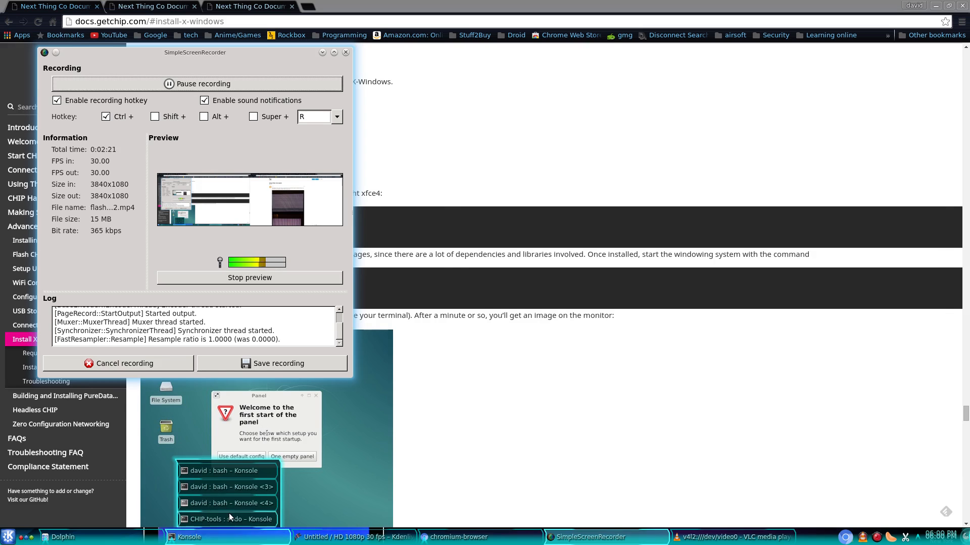
Step: Switch to the CHIP-tools sudo Konsole window to watch the flash await fastboot
left_click(226, 519)
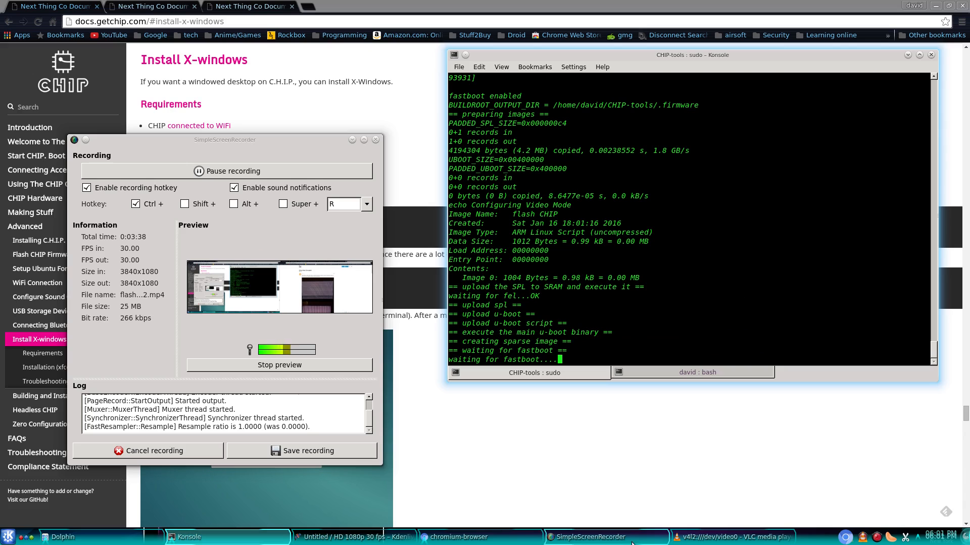
Step: Bring the X-windows guide forward and scroll to the xfce4 troubleshooting section
left_click(735, 537)
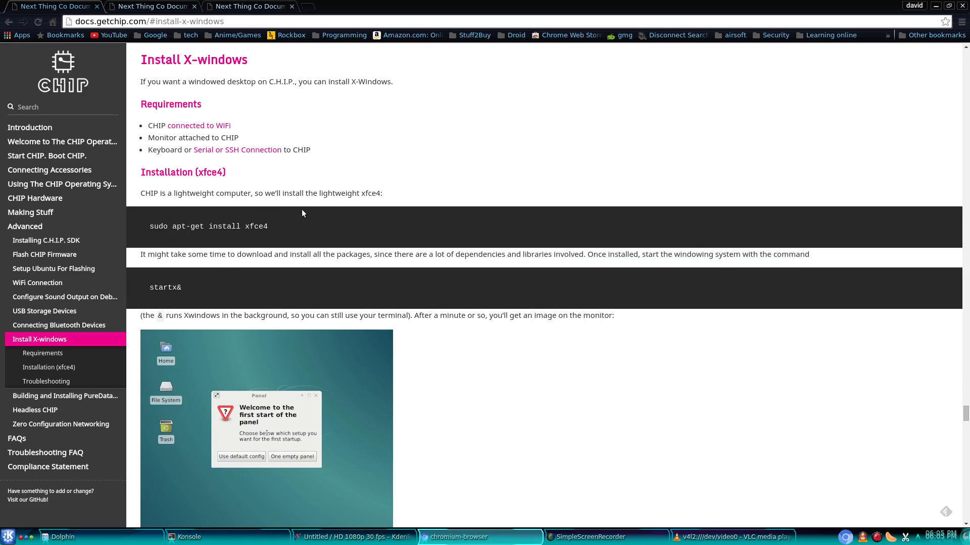
scroll("down", 3)
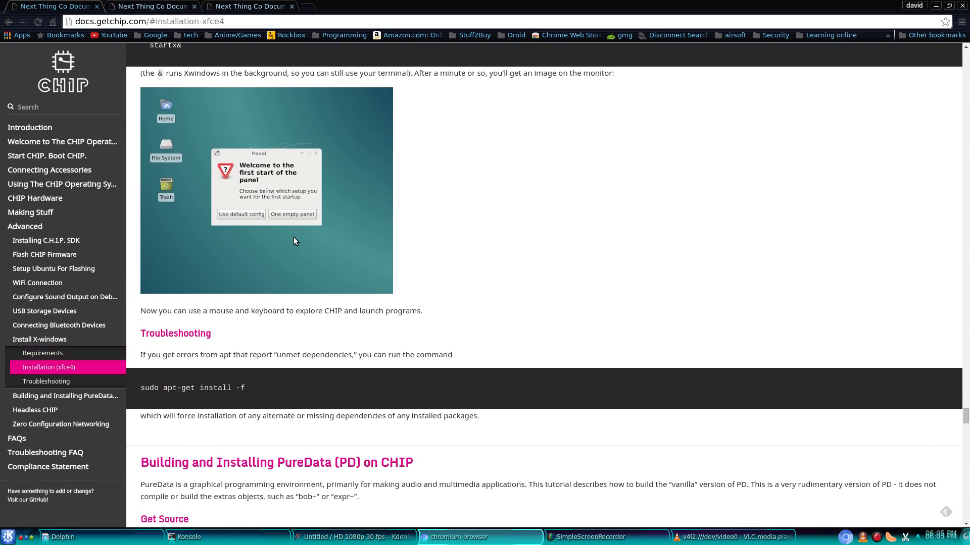